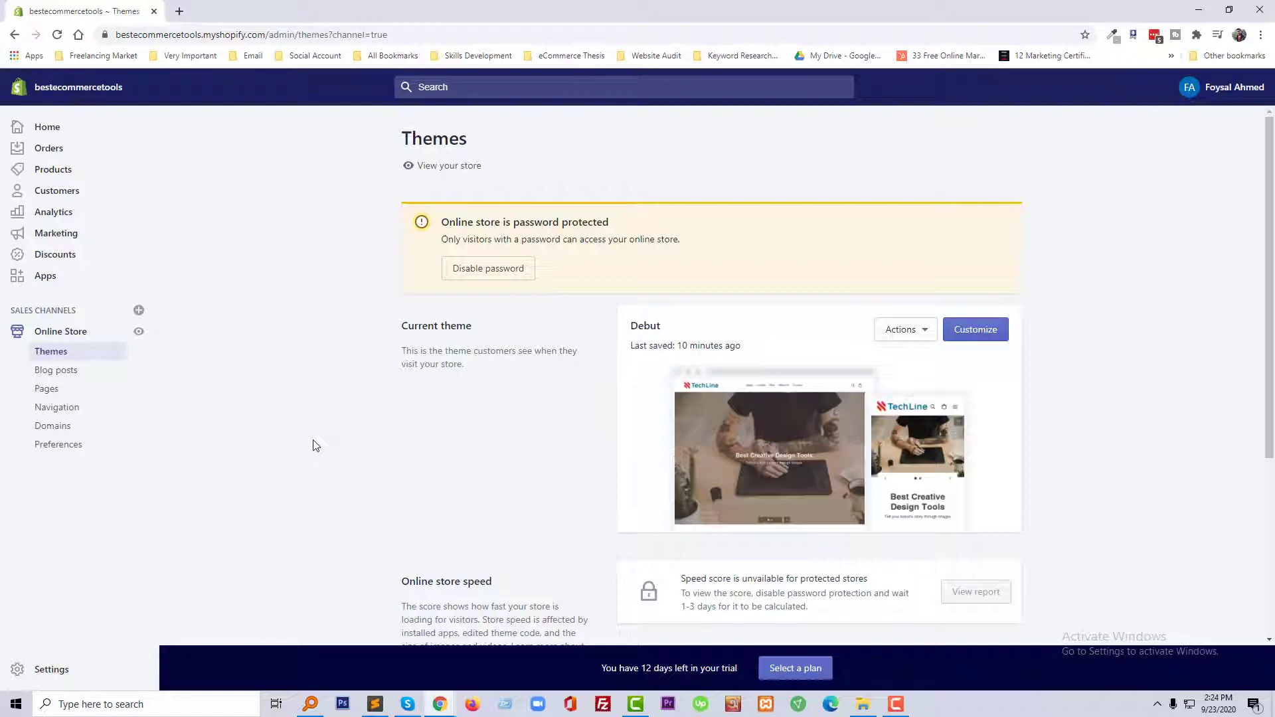
{"action": "mouse_move", "coordinate": [183, 136]}
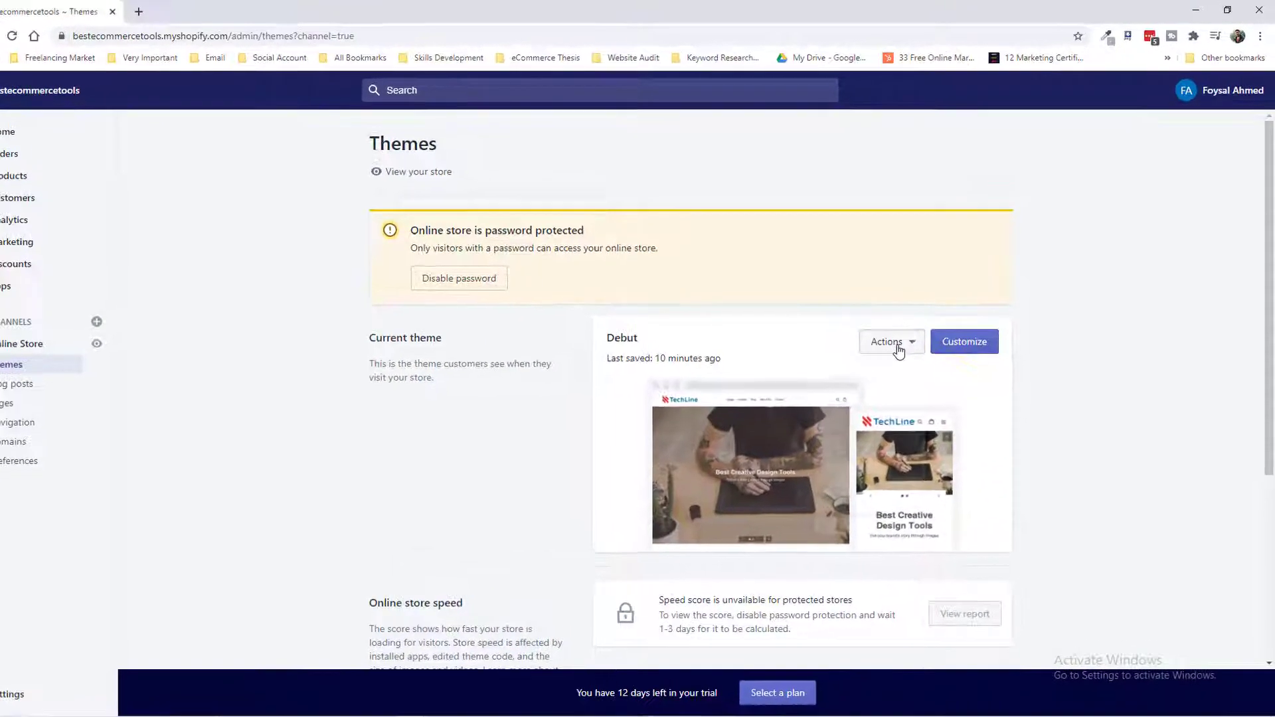
- Show the Actions list for the current Debut theme card
{"action": "left_click", "coordinate": [886, 342]}
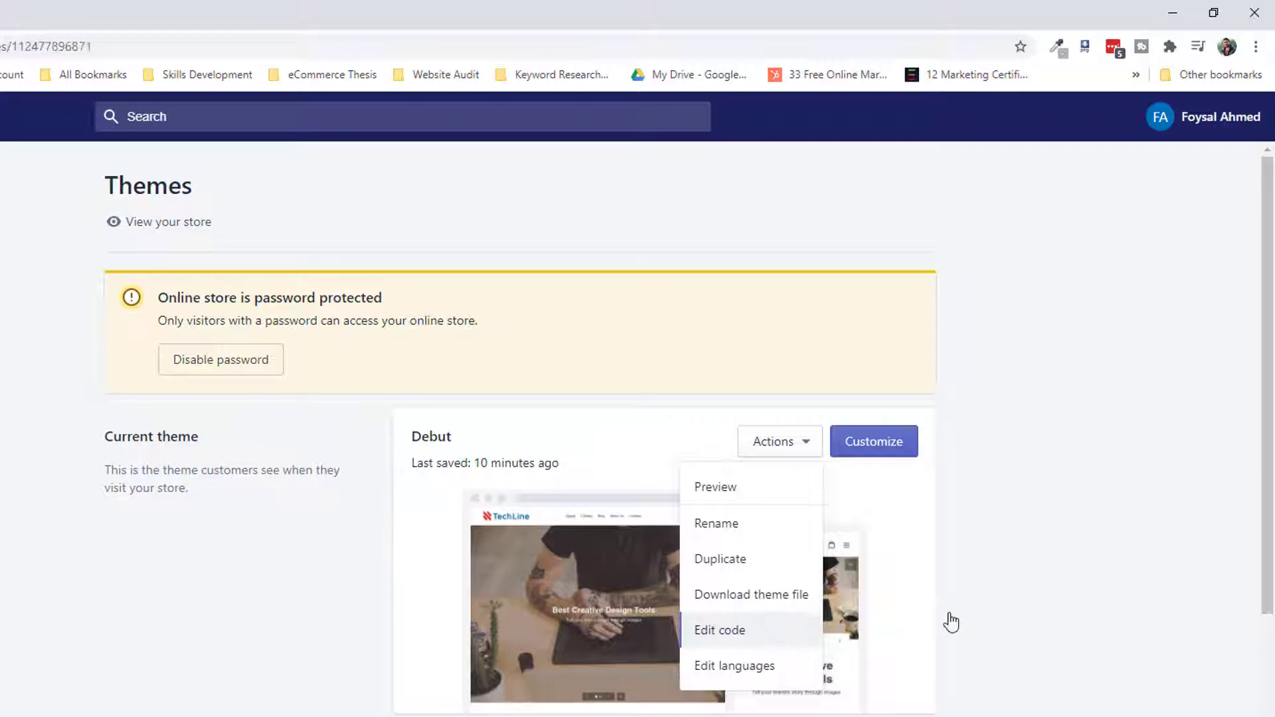
- Open customers/register.liquid from the Templates folder in the Debut code editor
{"action": "left_click", "coordinate": [719, 630]}
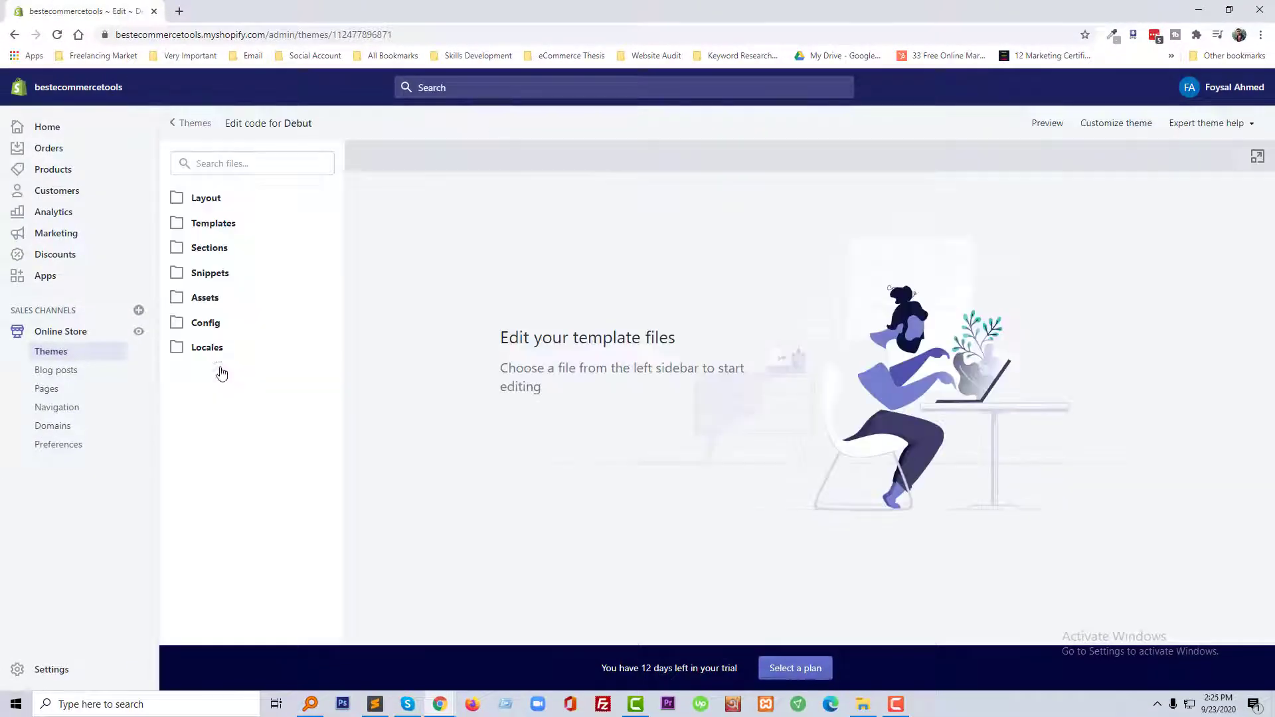
{"action": "mouse_move", "coordinate": [206, 311]}
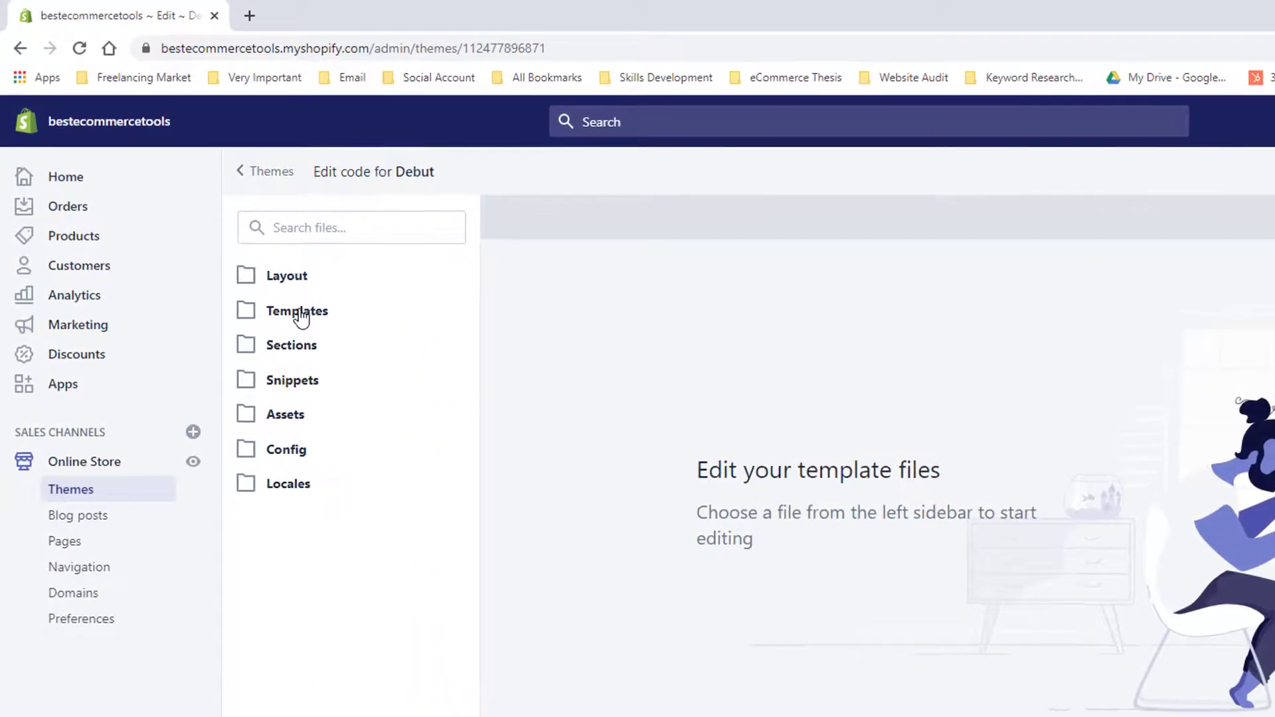
{"action": "left_click", "coordinate": [297, 311]}
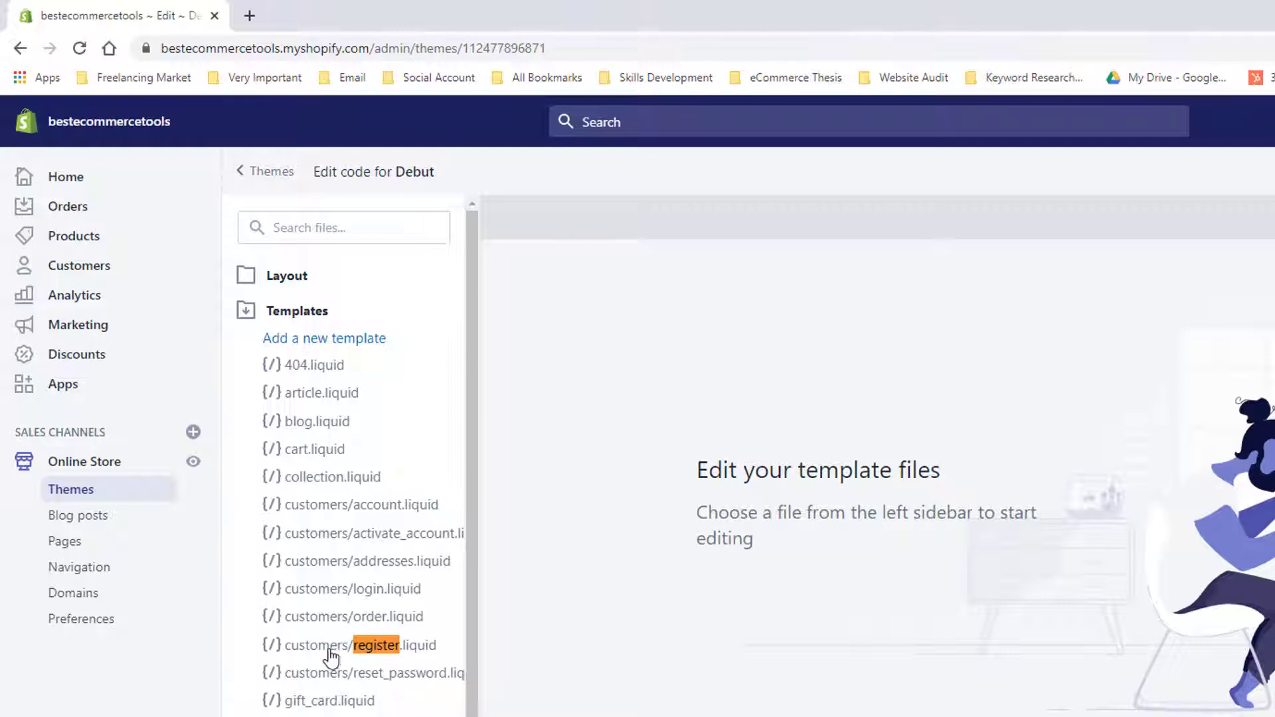
{"action": "mouse_move", "coordinate": [419, 655]}
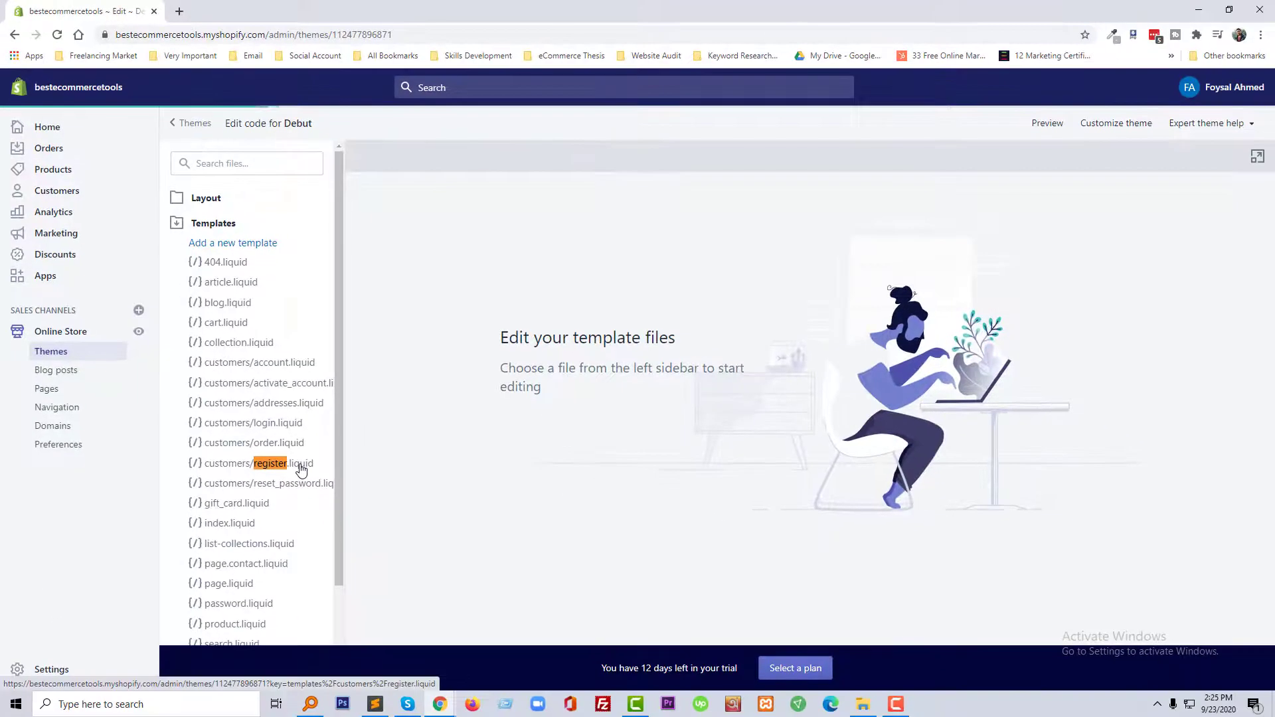
{"action": "mouse_move", "coordinate": [330, 486]}
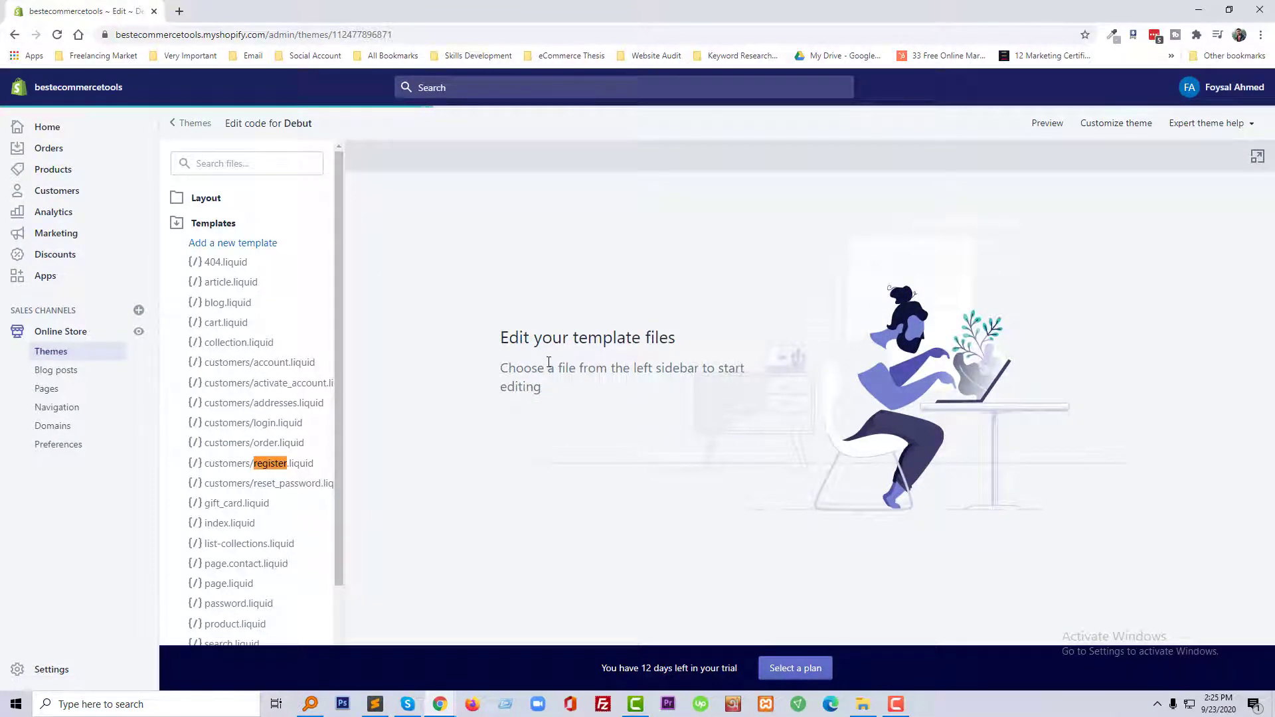
{"action": "left_click", "coordinate": [269, 463]}
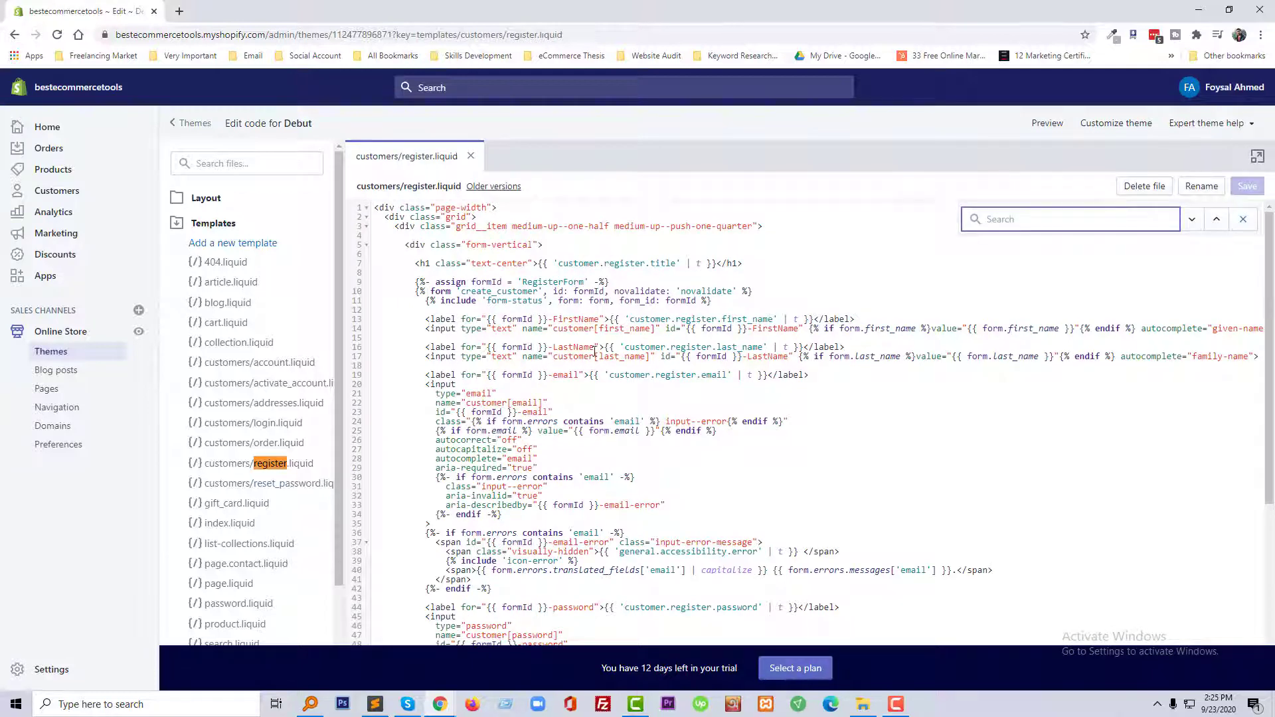
- Reach the end of register.liquid, then switch to the Sublime Text redirect notes
{"action": "scroll", "scroll_direction": "down", "scroll_amount": 3}
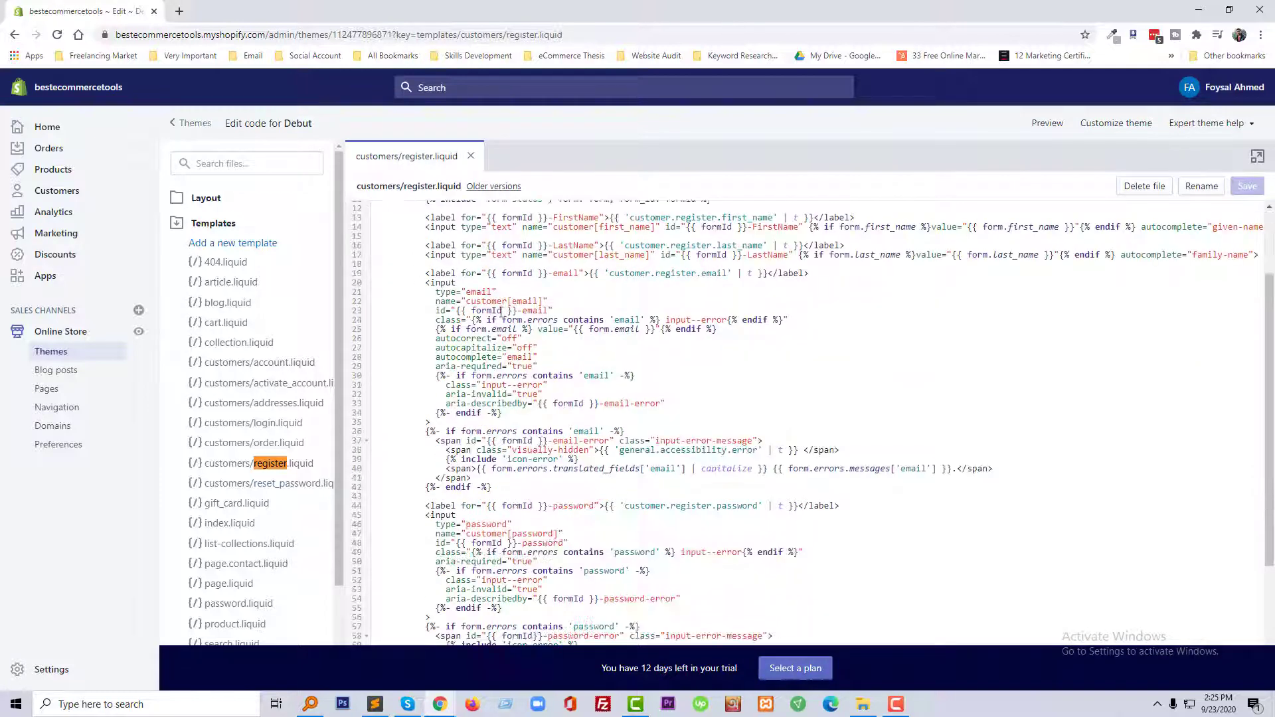
{"action": "scroll", "scroll_direction": "down", "scroll_amount": 3}
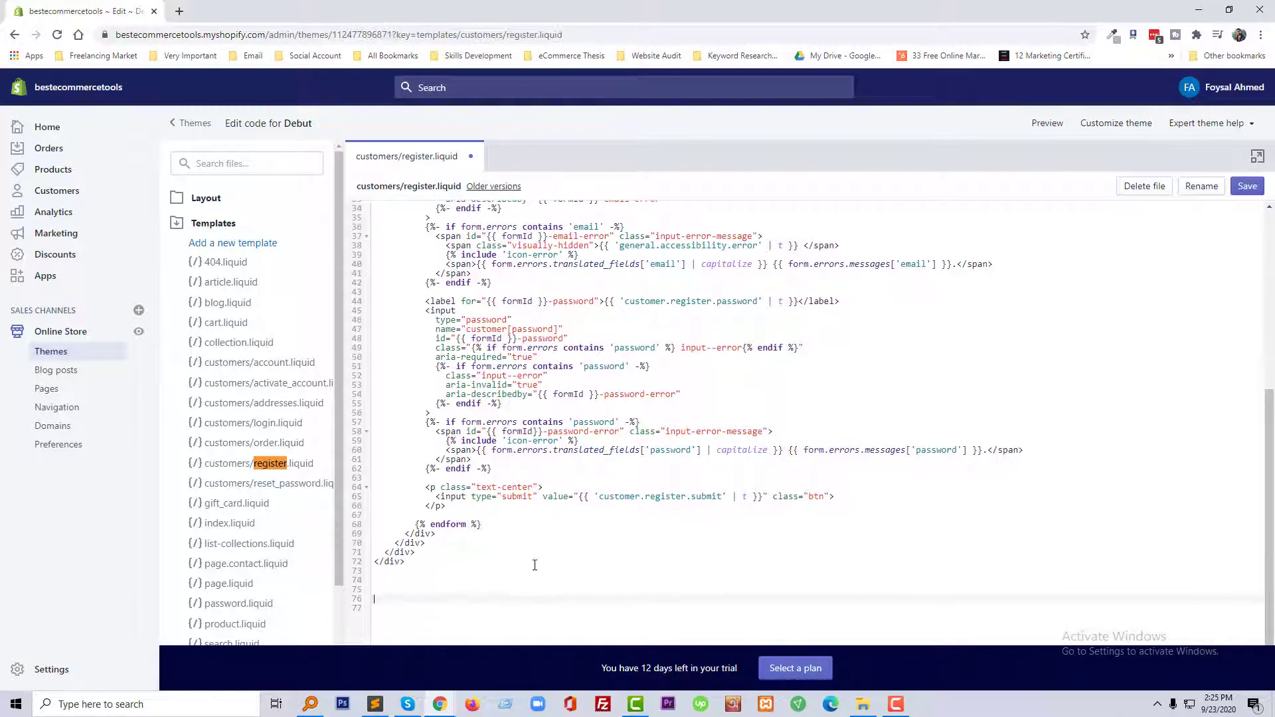
{"action": "mouse_move", "coordinate": [375, 704]}
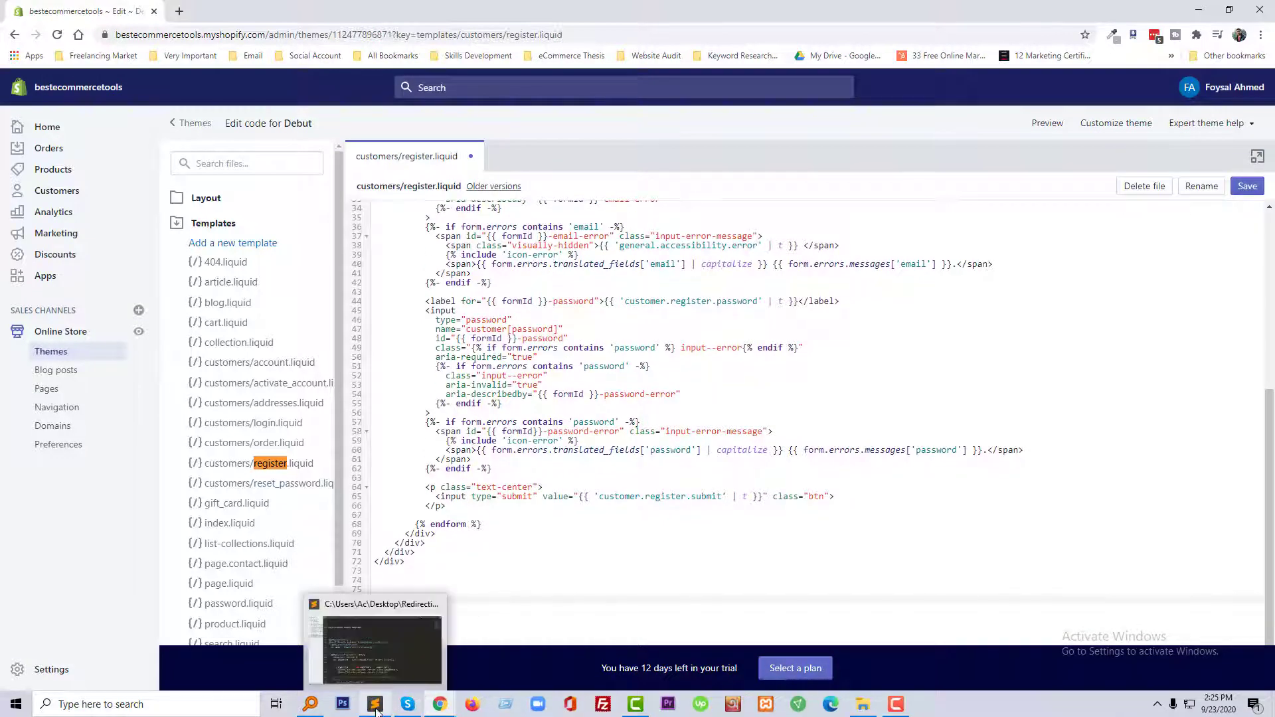
{"action": "left_click", "coordinate": [375, 647]}
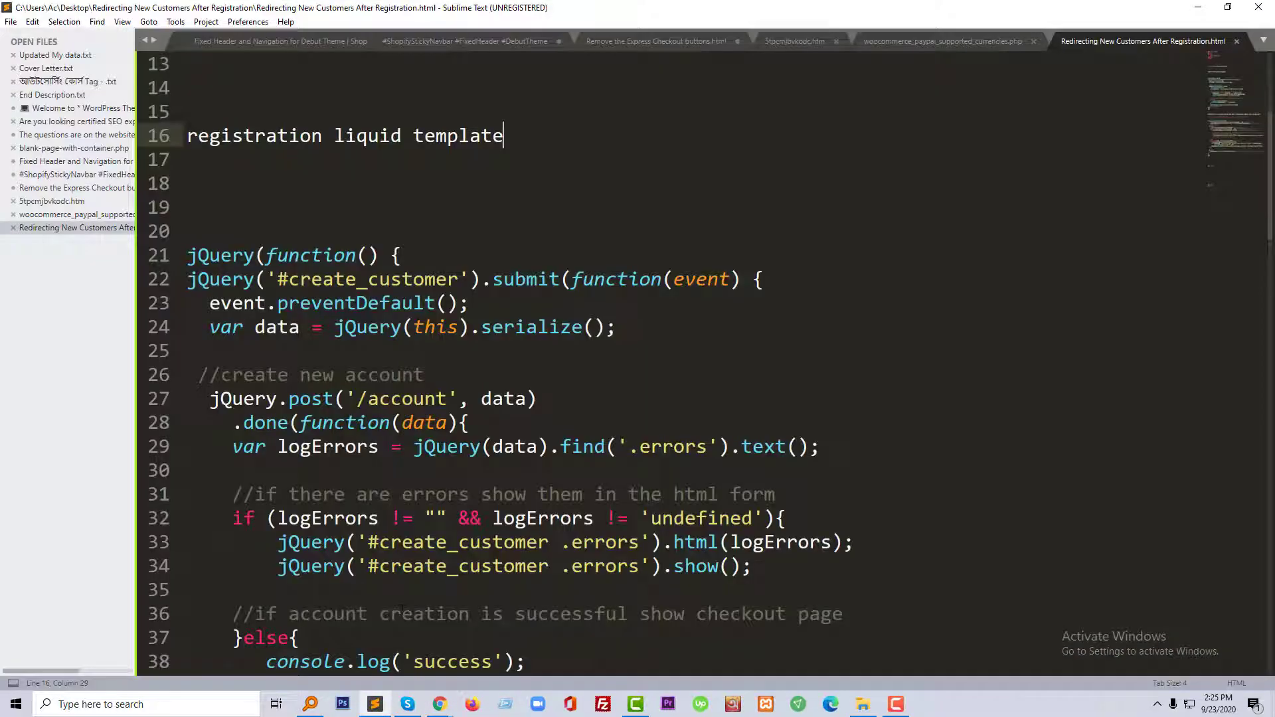
- Locate the jQuery create_customer submit script in the Sublime Text notes
{"action": "scroll", "scroll_direction": "down", "scroll_amount": 3}
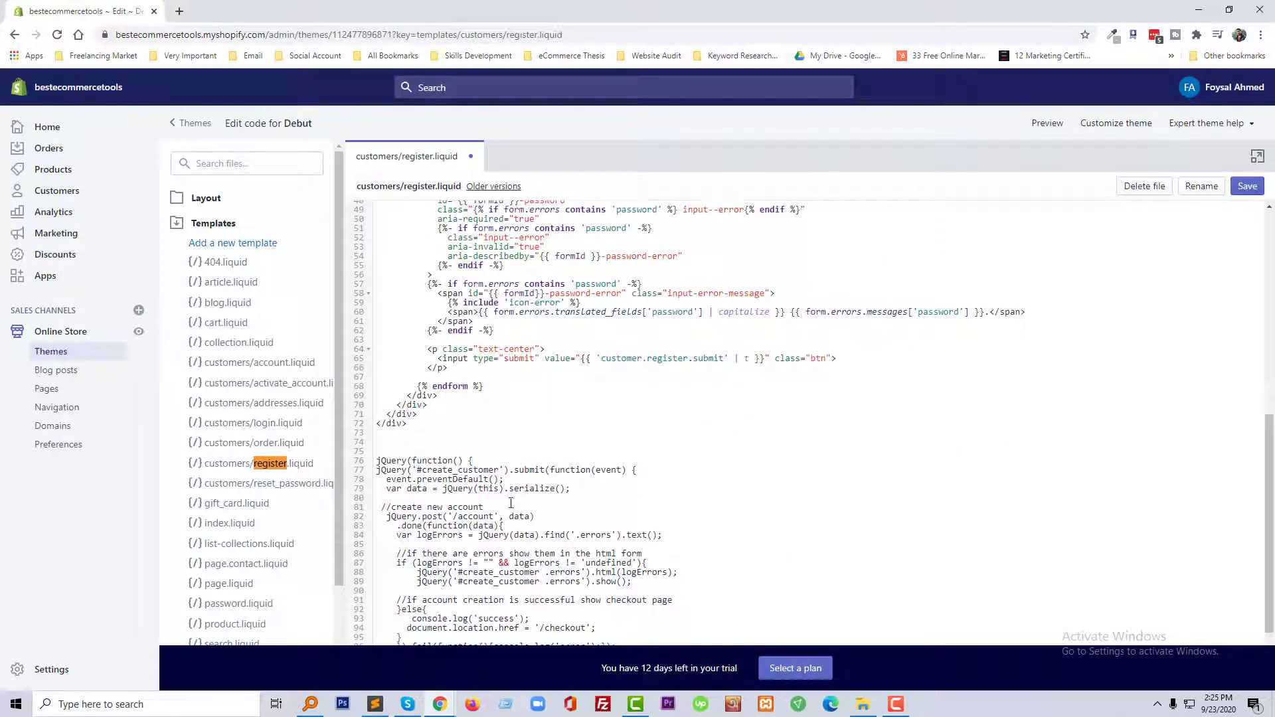
- Copy the <script type="text/javascript"> opening tag line from the Sublime notes
{"action": "scroll", "scroll_direction": "down", "scroll_amount": 3}
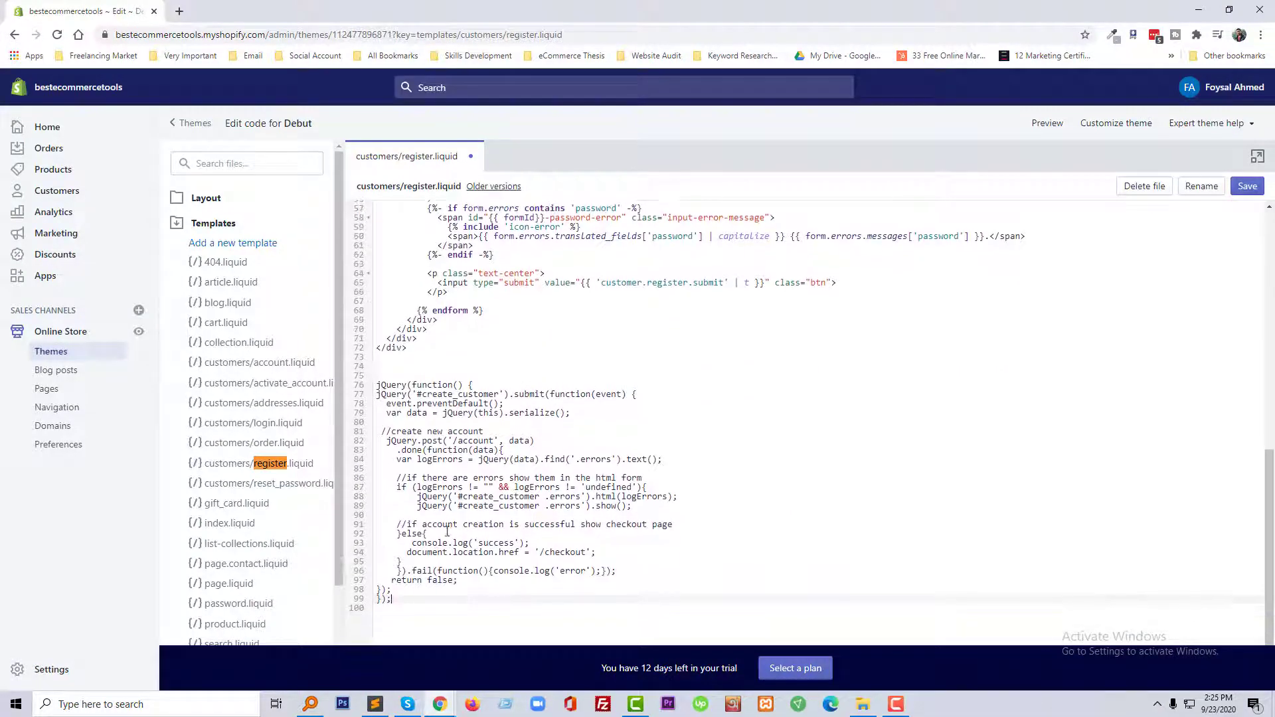
{"action": "mouse_move", "coordinate": [375, 705]}
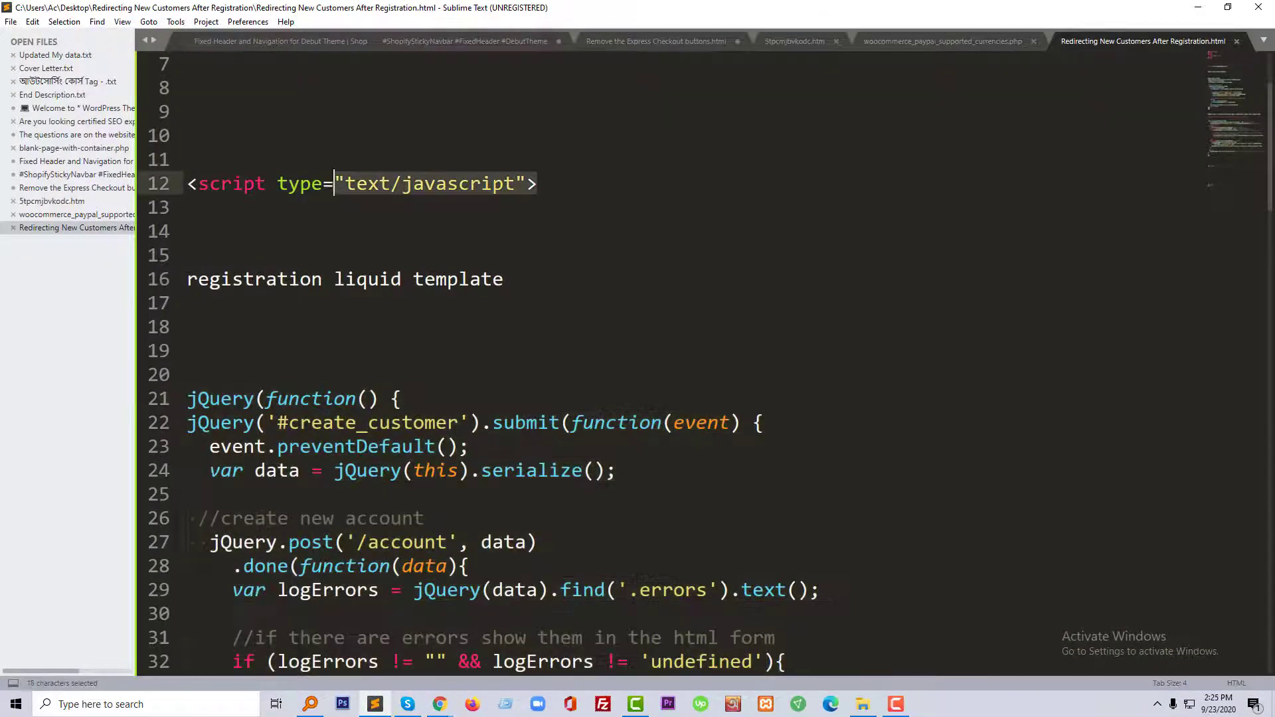
{"action": "key", "text": "ctrl+c"}
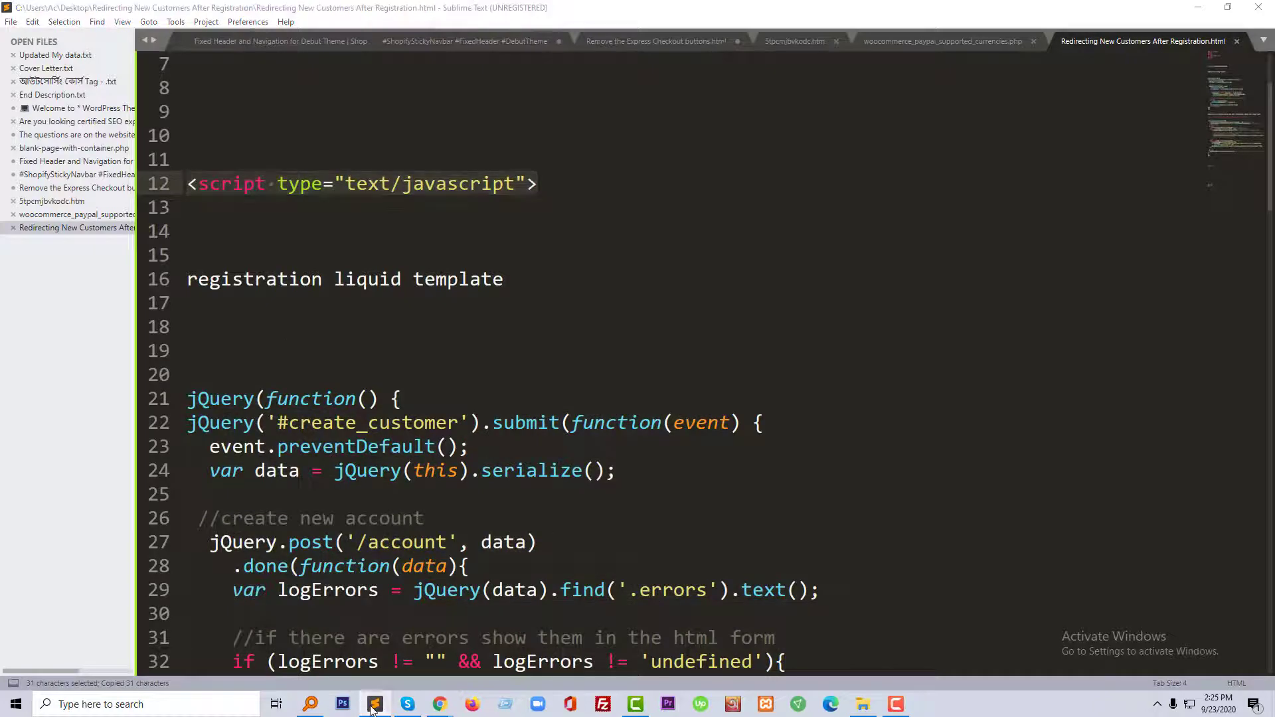
- Wrap the appended jQuery code in <script type="text/javascript"> and </script> in register.liquid
{"action": "left_click", "coordinate": [438, 704]}
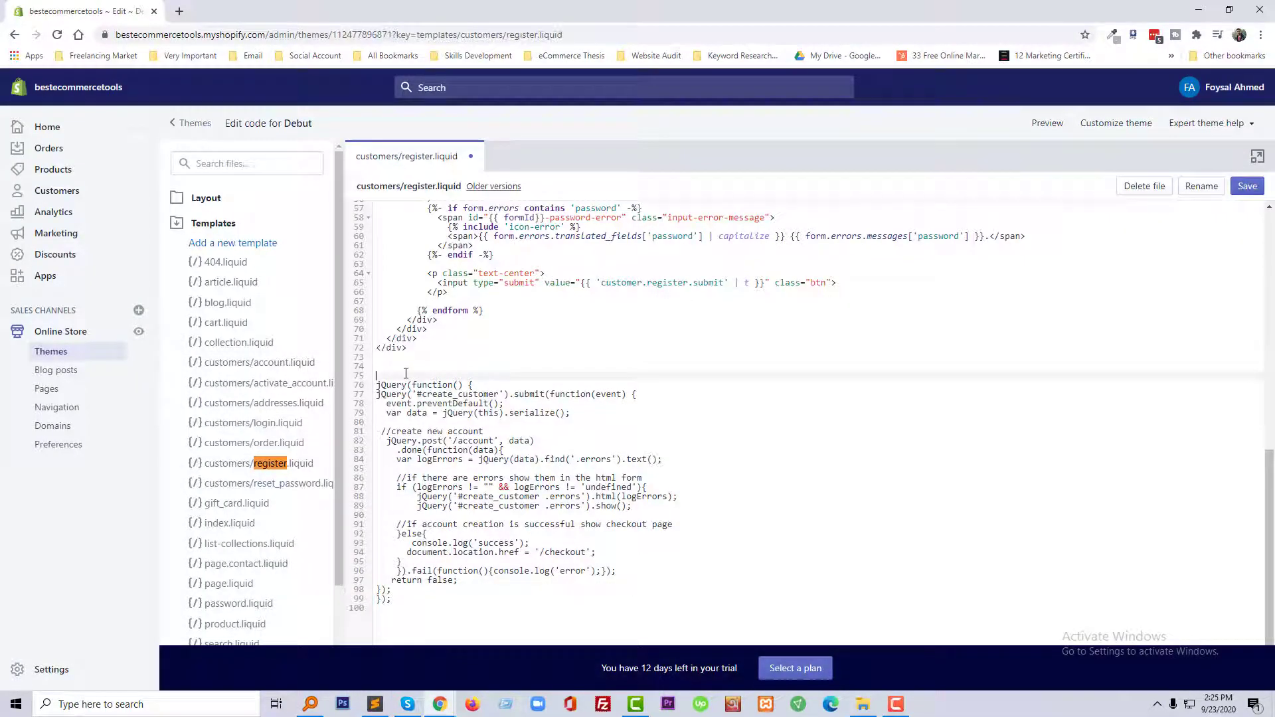
{"action": "type", "text": "<script type=\"text/javascript\">"}
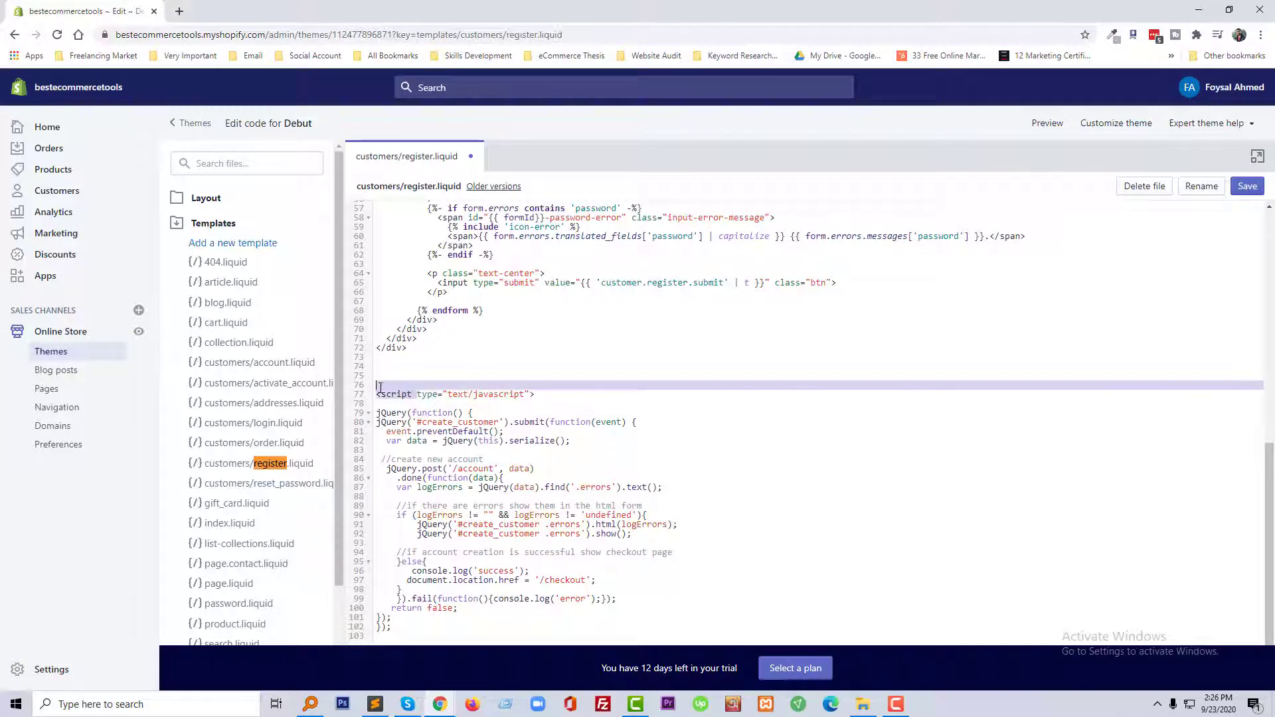
{"action": "scroll", "scroll_direction": "down", "scroll_amount": 3}
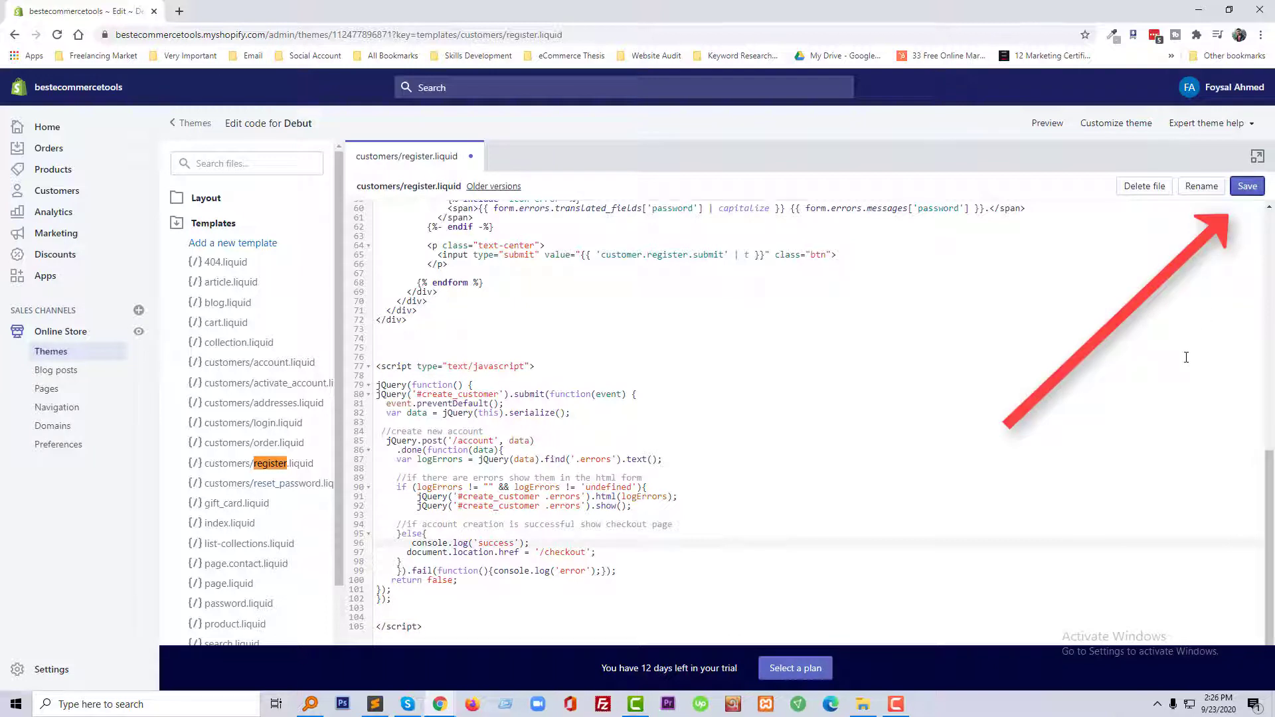
- Save customers/register.liquid with the script-wrapped redirect code
{"action": "left_click", "coordinate": [1248, 186]}
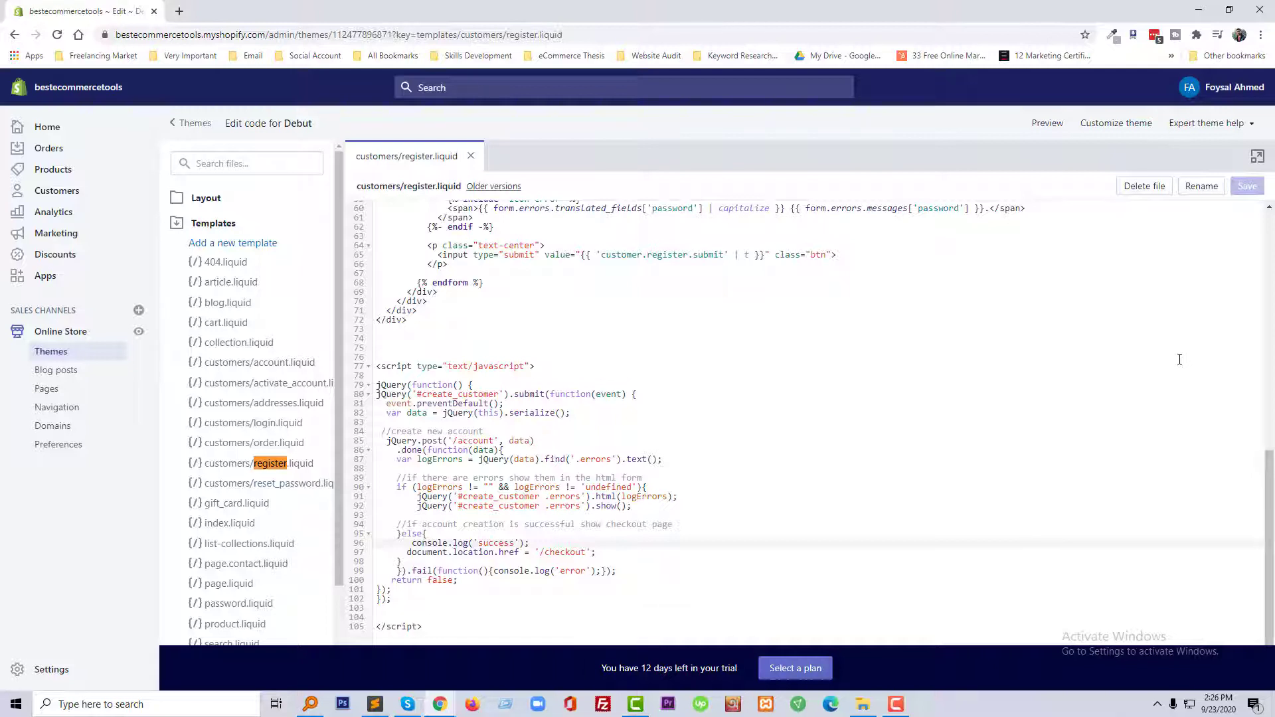
{"action": "mouse_move", "coordinate": [901, 385]}
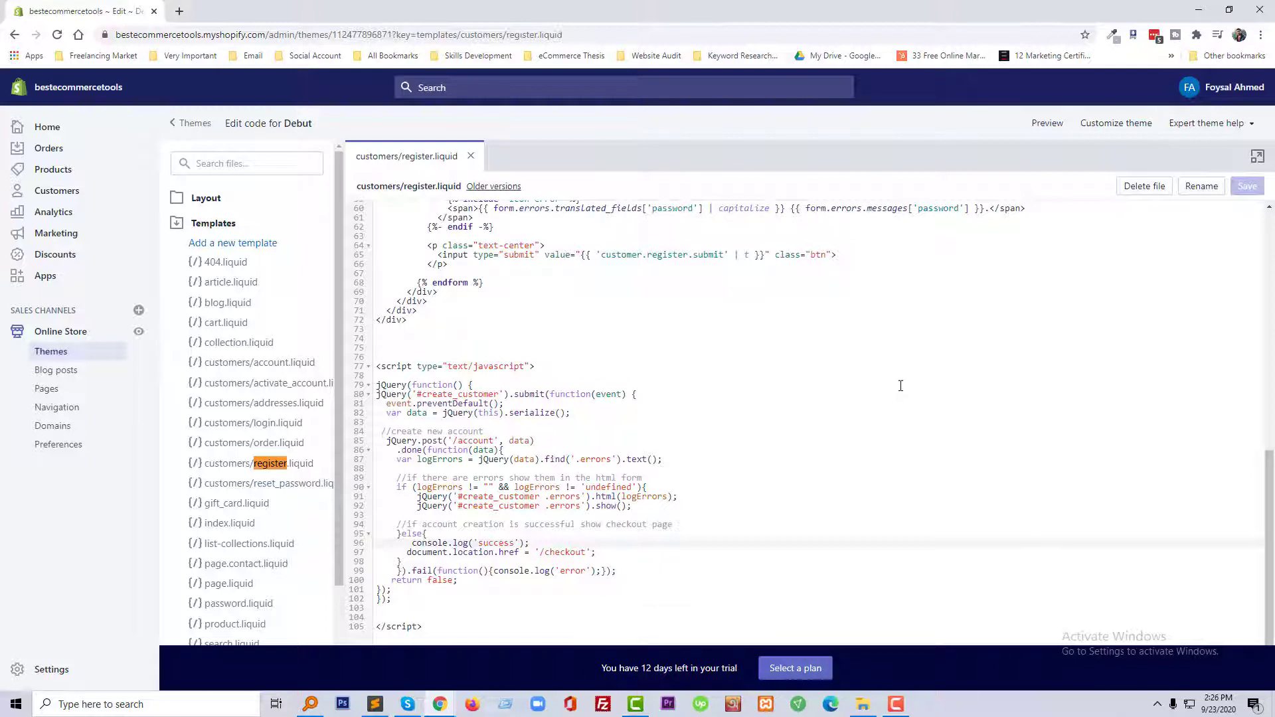